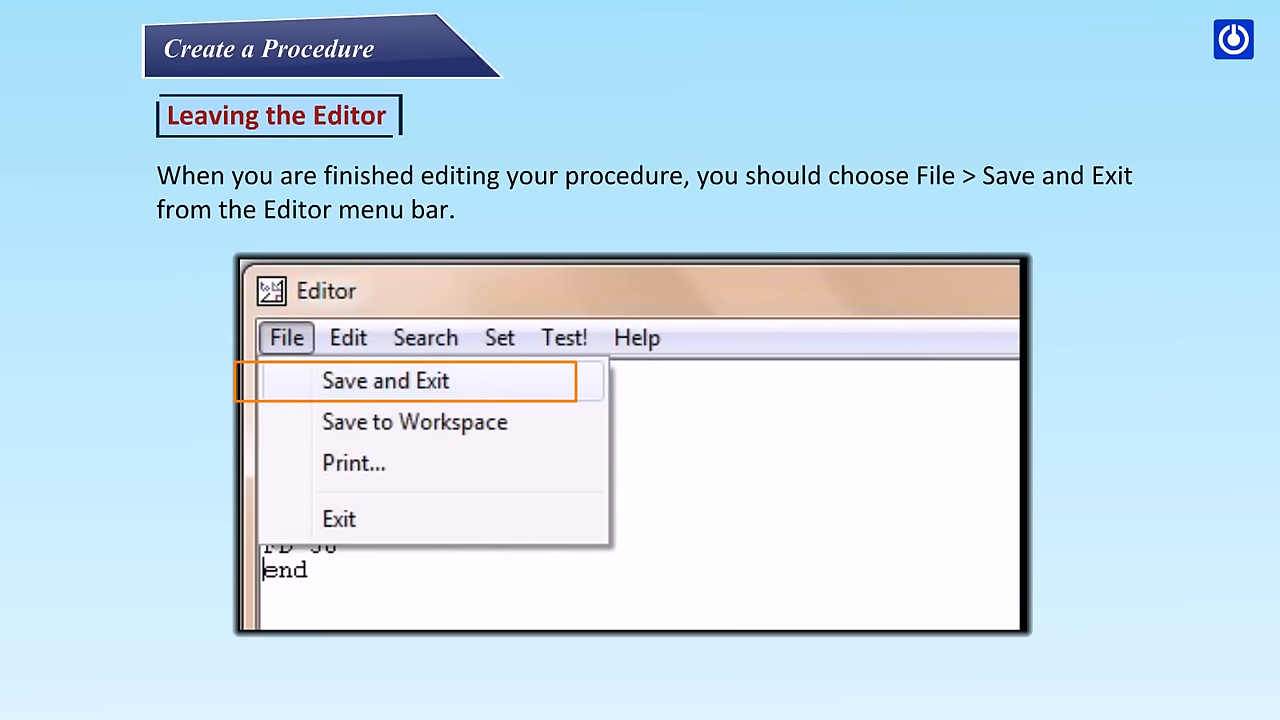
# Step: Advance to the slide on saving a procedure with Save As from the File menu
pyautogui.click(385, 381)
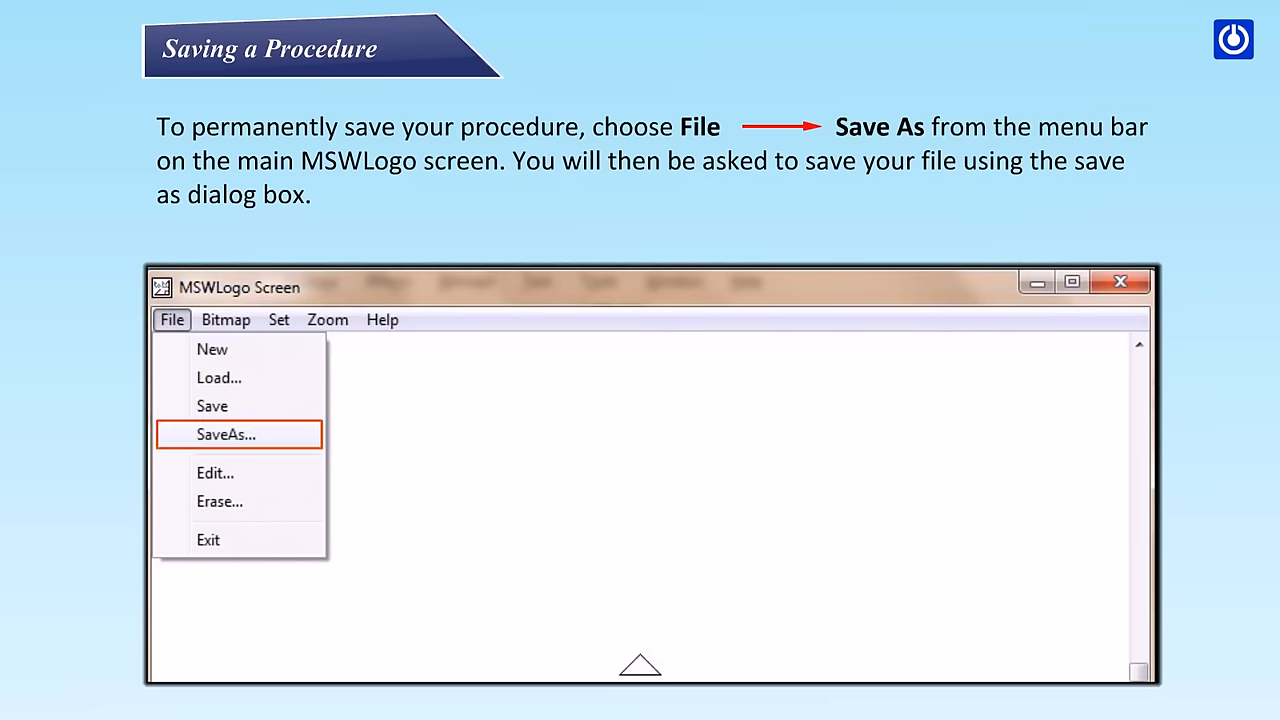
pyautogui.click(225, 434)
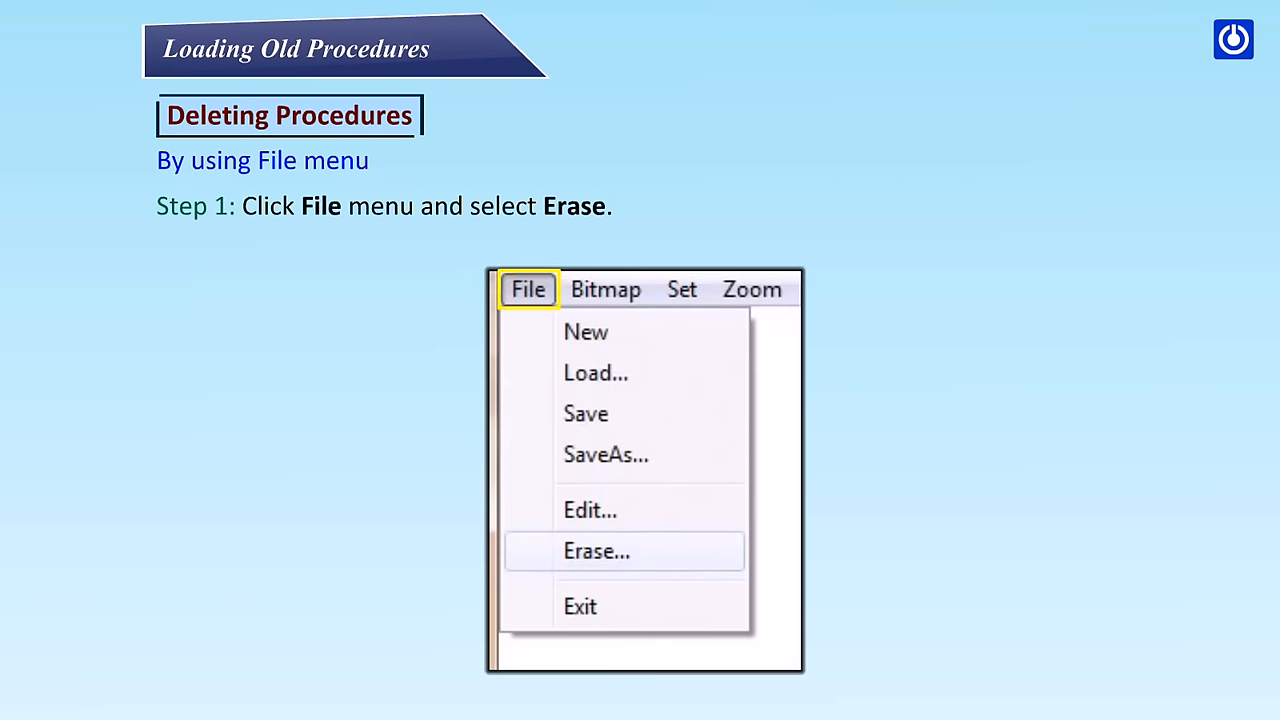
# Step: Advance the erase slides to Step 3, selecting 'square' in the Erase Procedure dialog
pyautogui.click(596, 551)
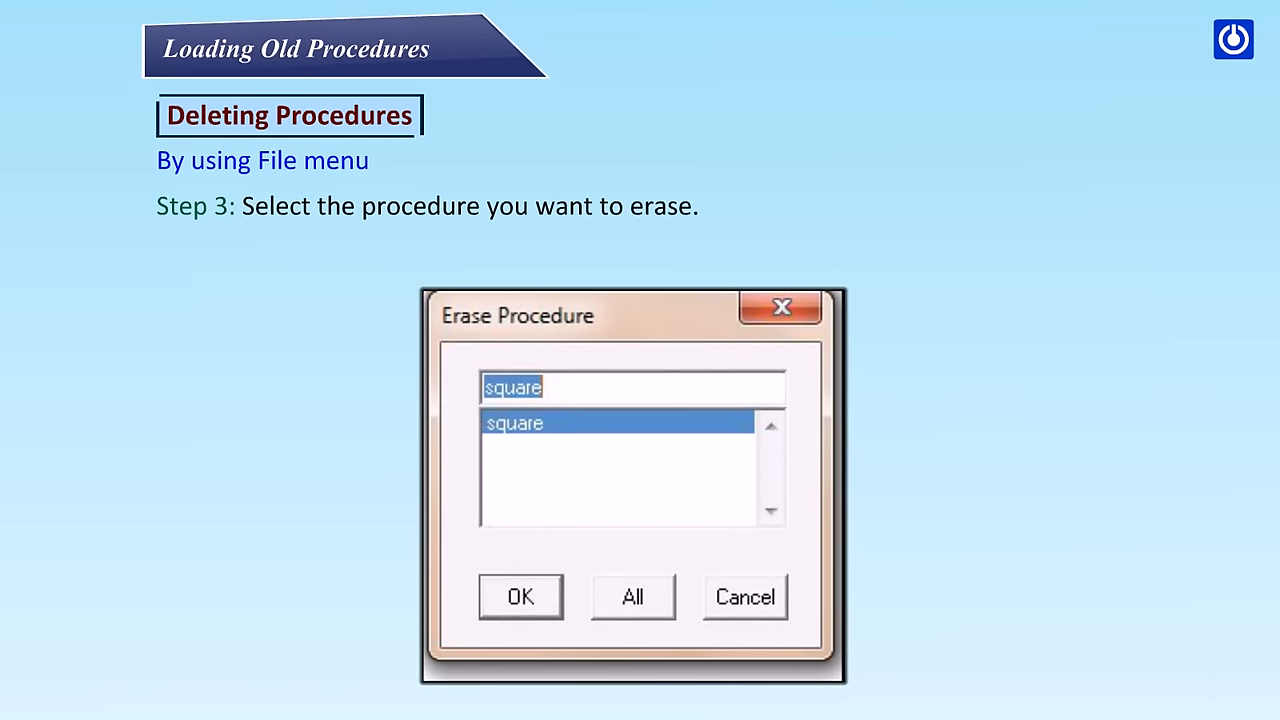
pyautogui.click(617, 422)
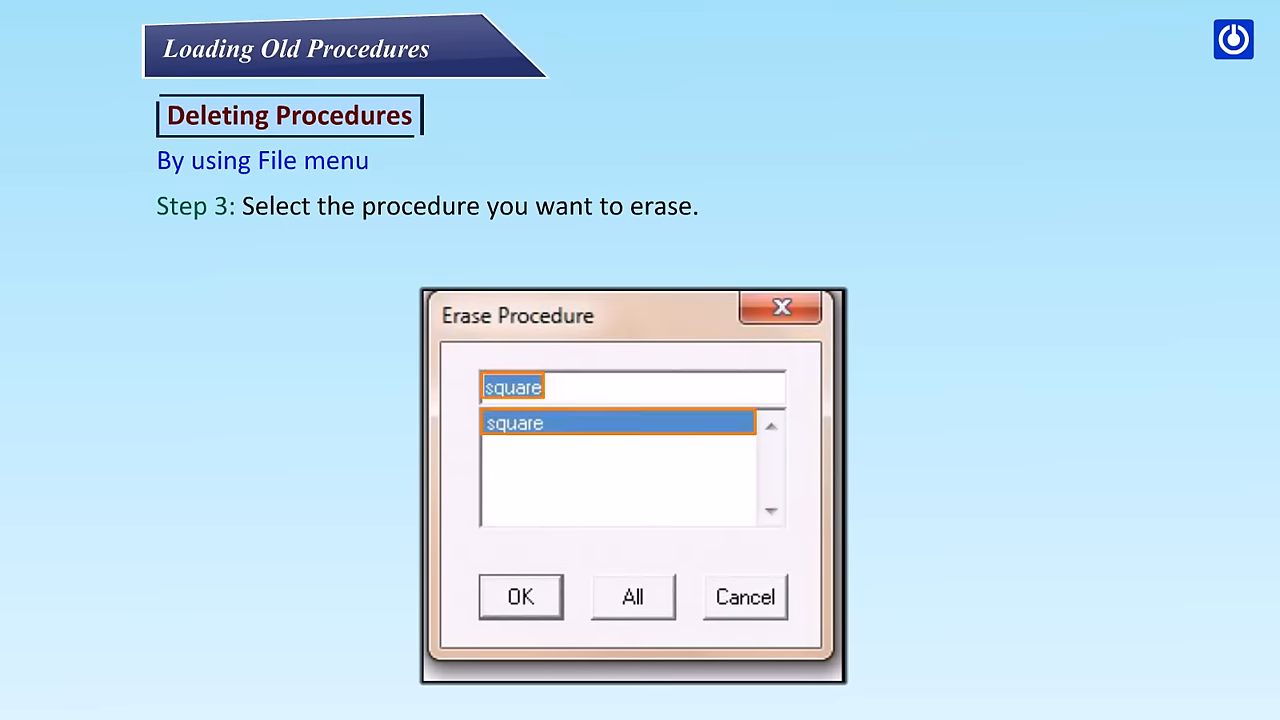